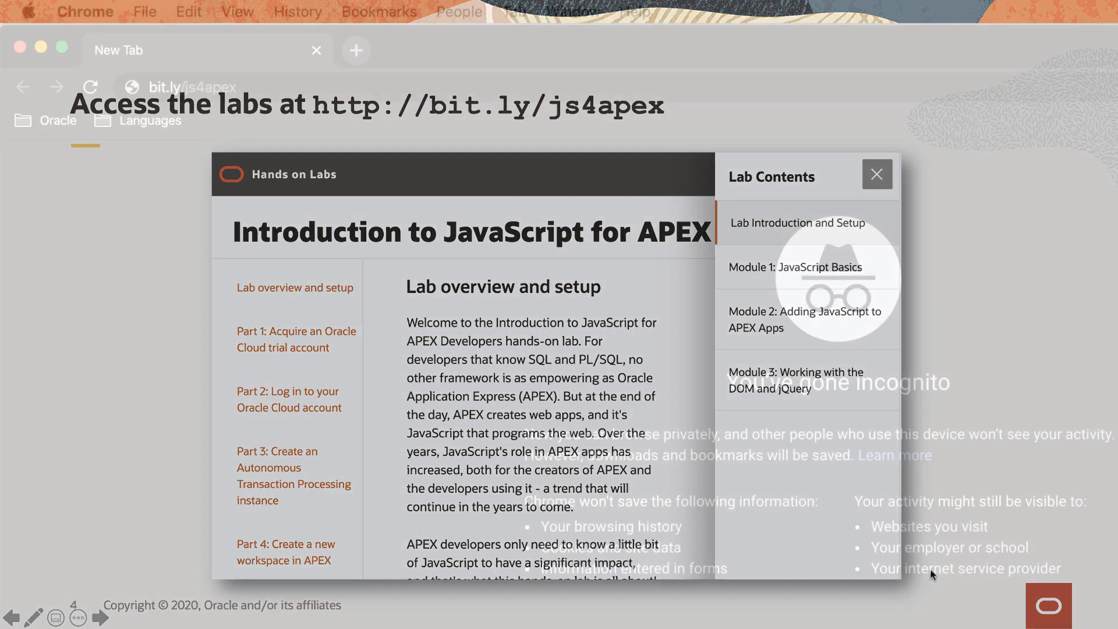
Step: Leave the slides for Chrome incognito and load the bit.ly/js4apex lab link
click(877, 174)
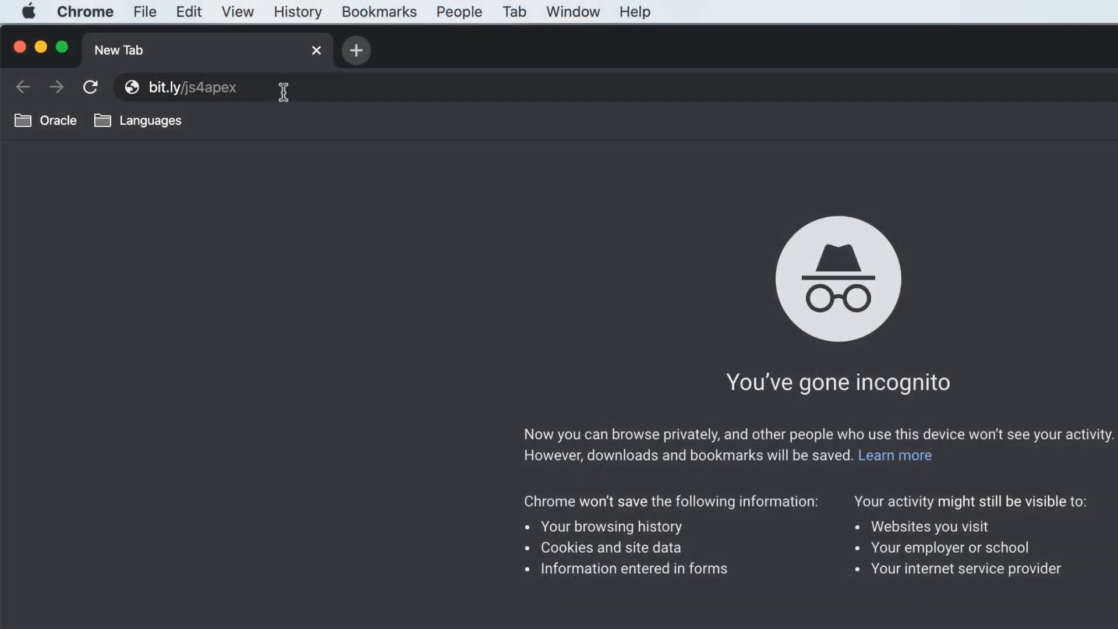
click(192, 87)
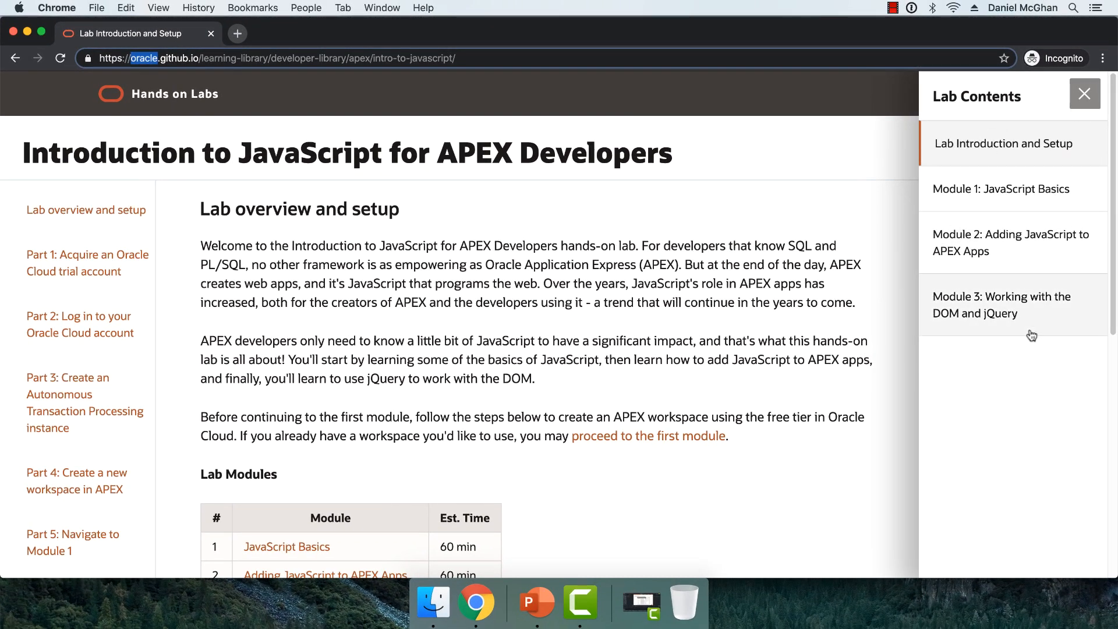
mouse_move(976, 156)
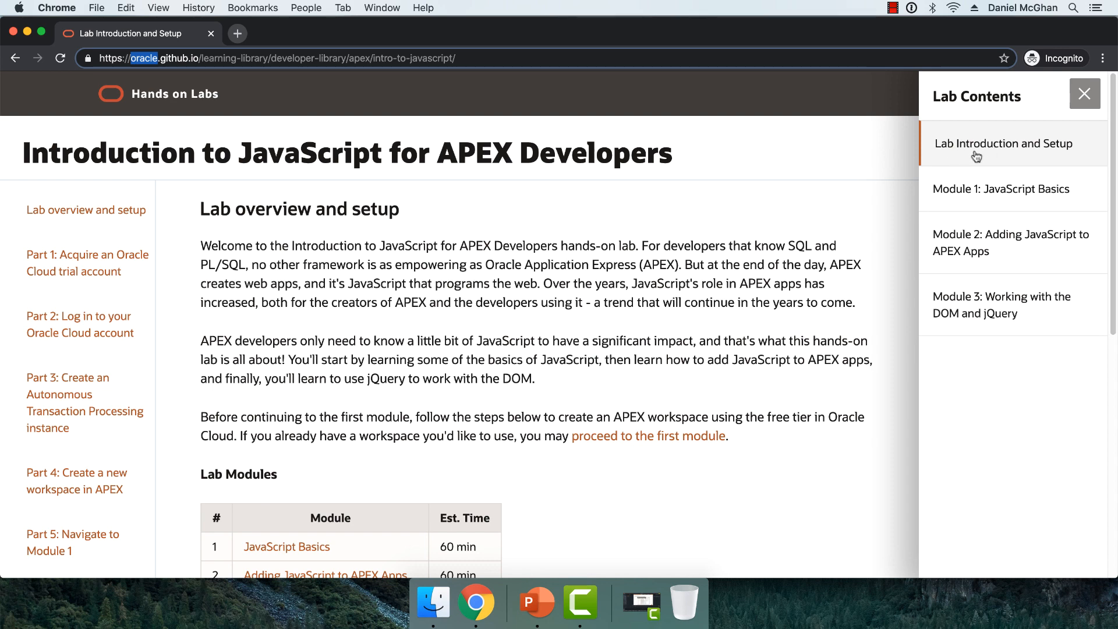
Step: Open Module 1: JavaScript Basics, then toggle the Lab Contents panel closed and open twice
click(1003, 188)
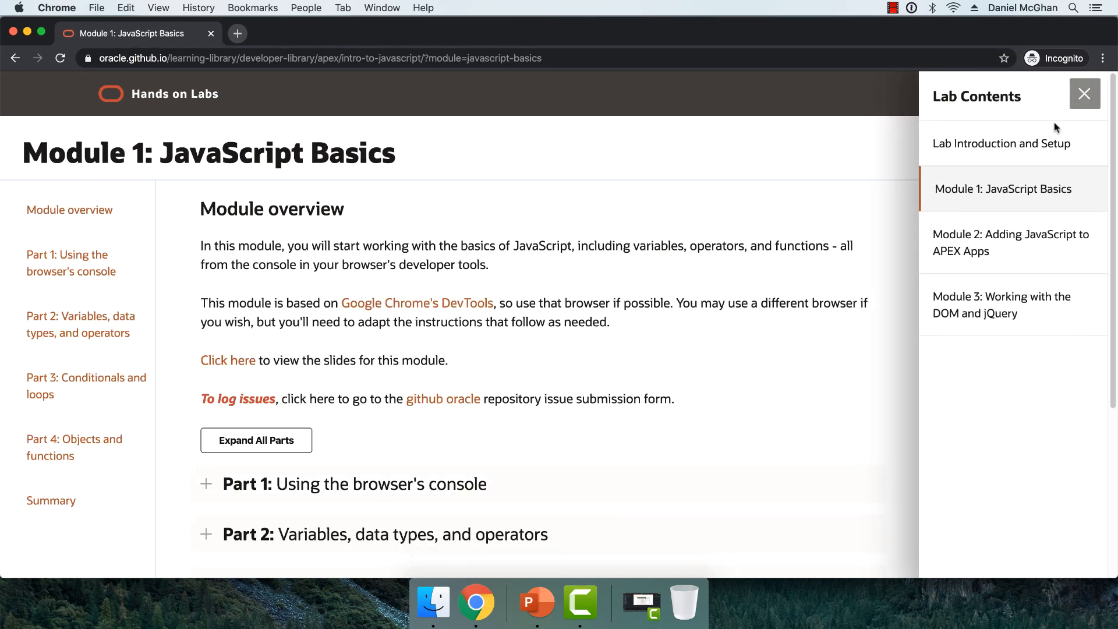
click(1084, 93)
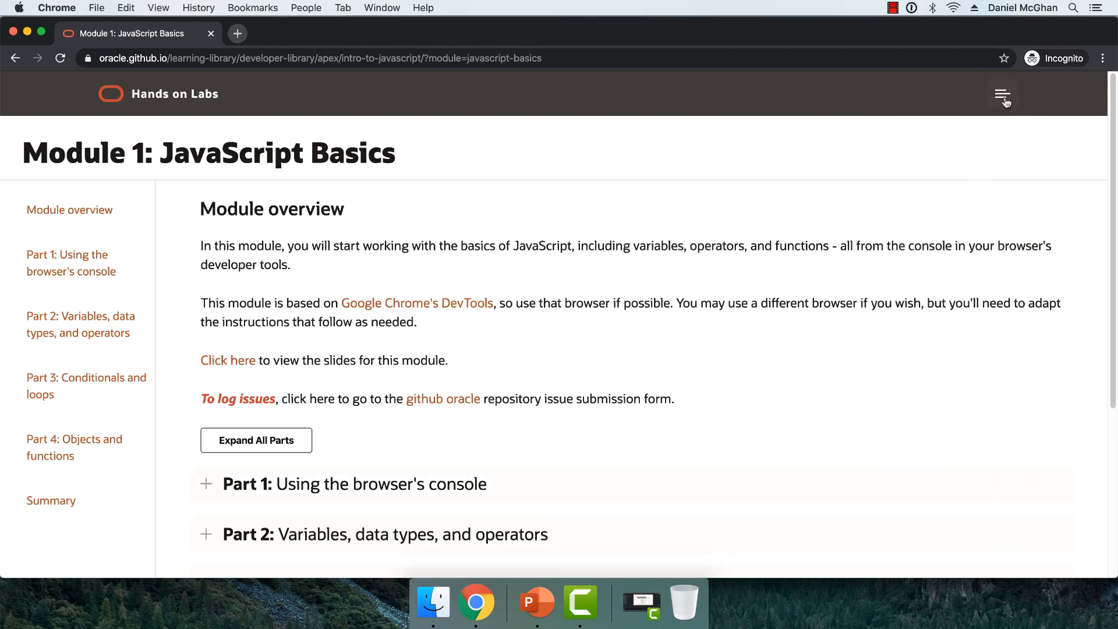
click(1002, 95)
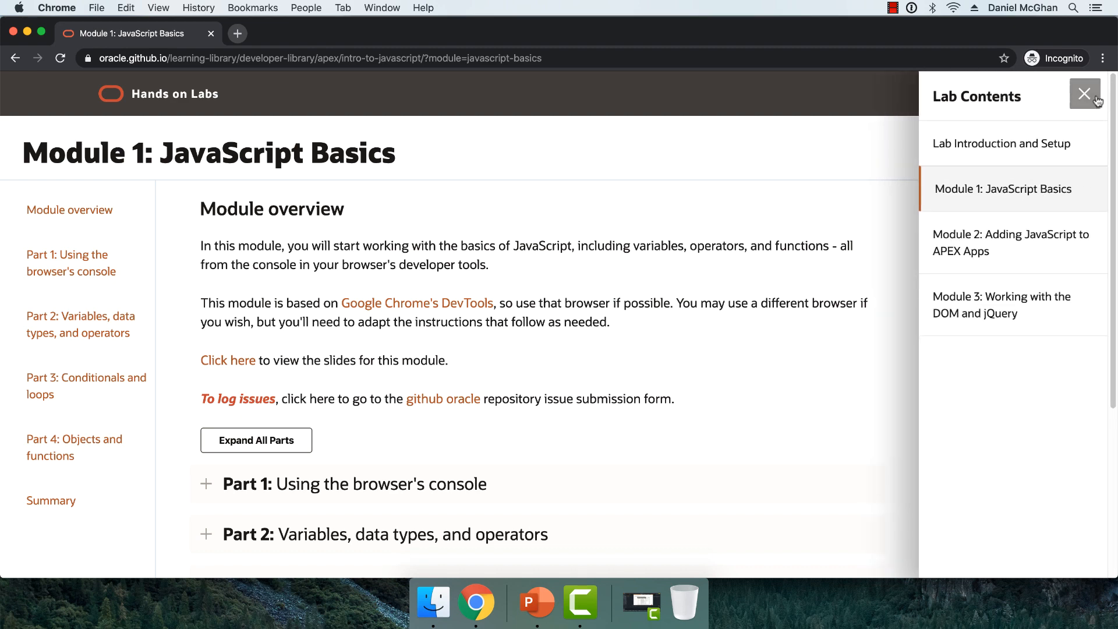
click(1084, 93)
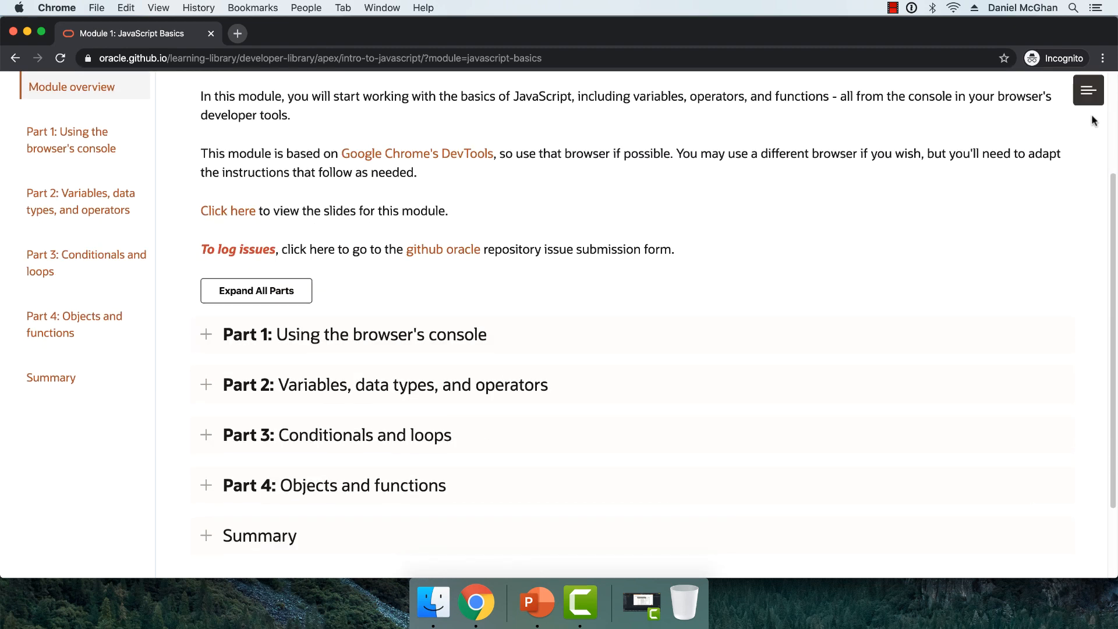
click(1088, 90)
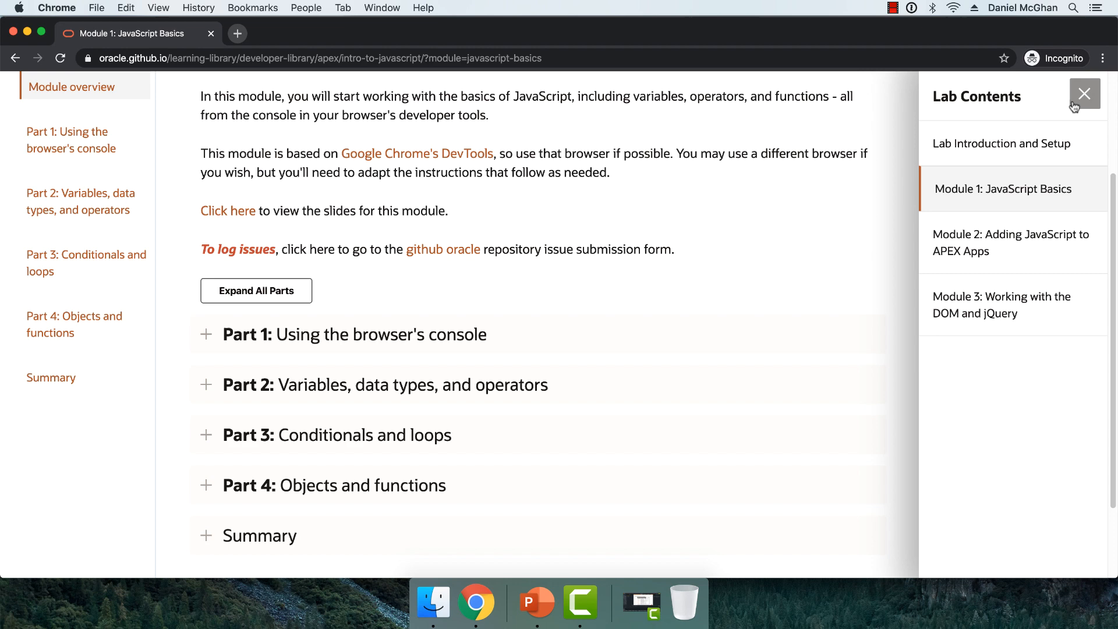
mouse_move(976, 150)
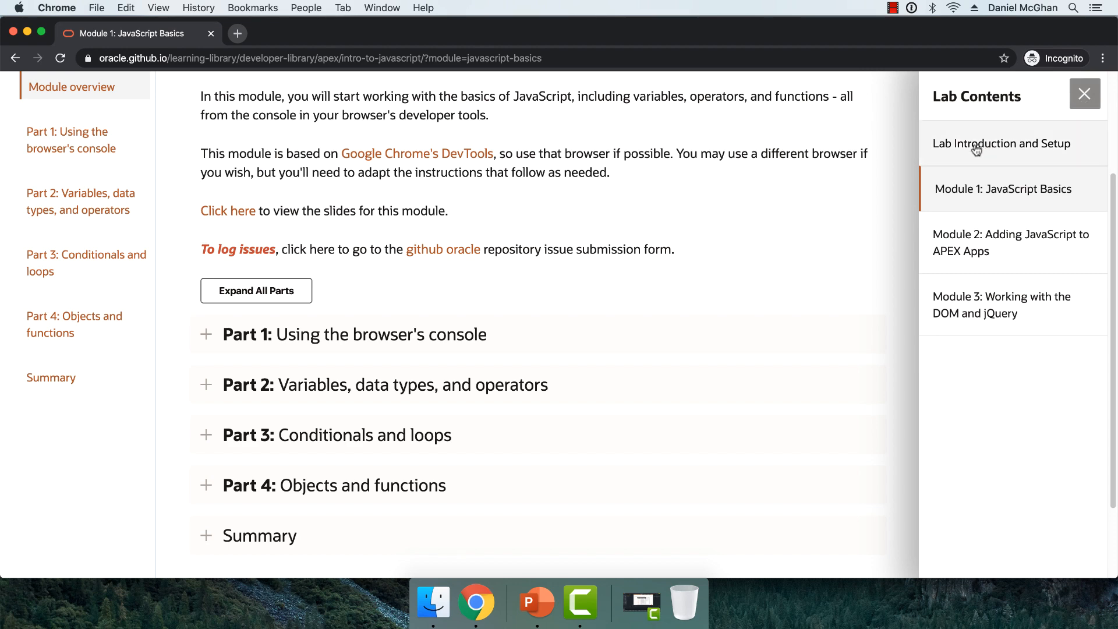
Step: Open Lab Introduction and Setup and scroll down to the three-module Lab Modules table
click(1001, 144)
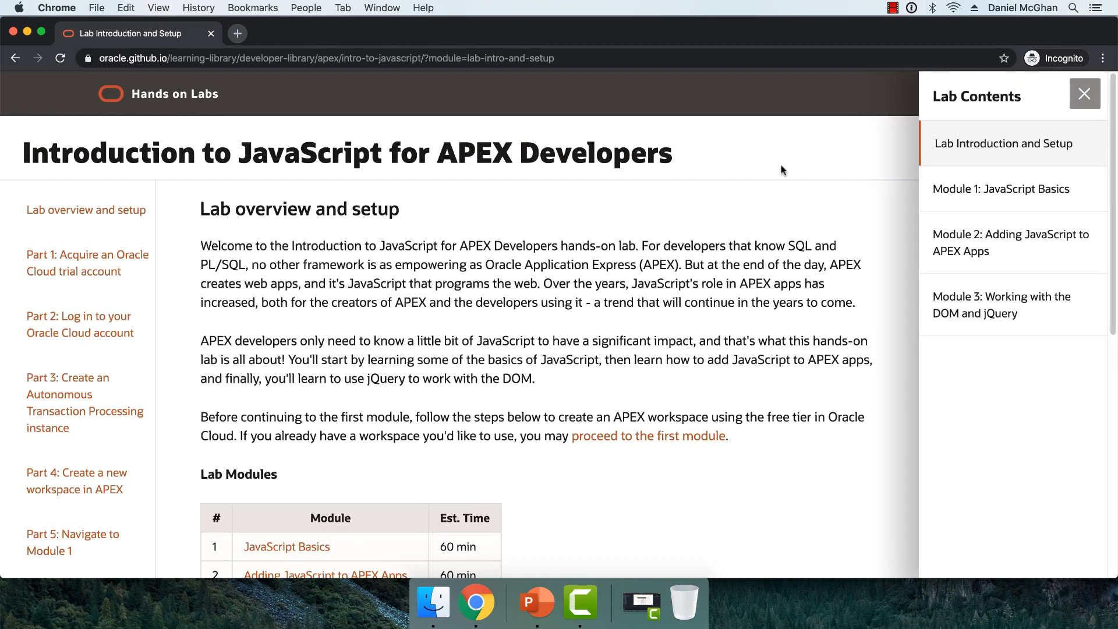
scroll(down, 3)
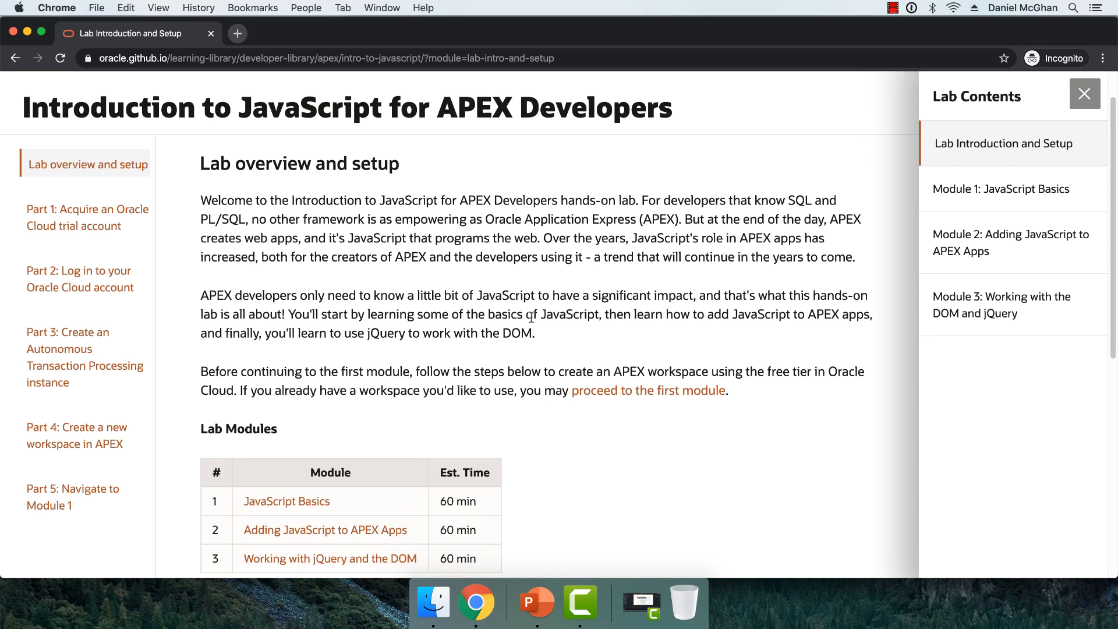
scroll(down, 3)
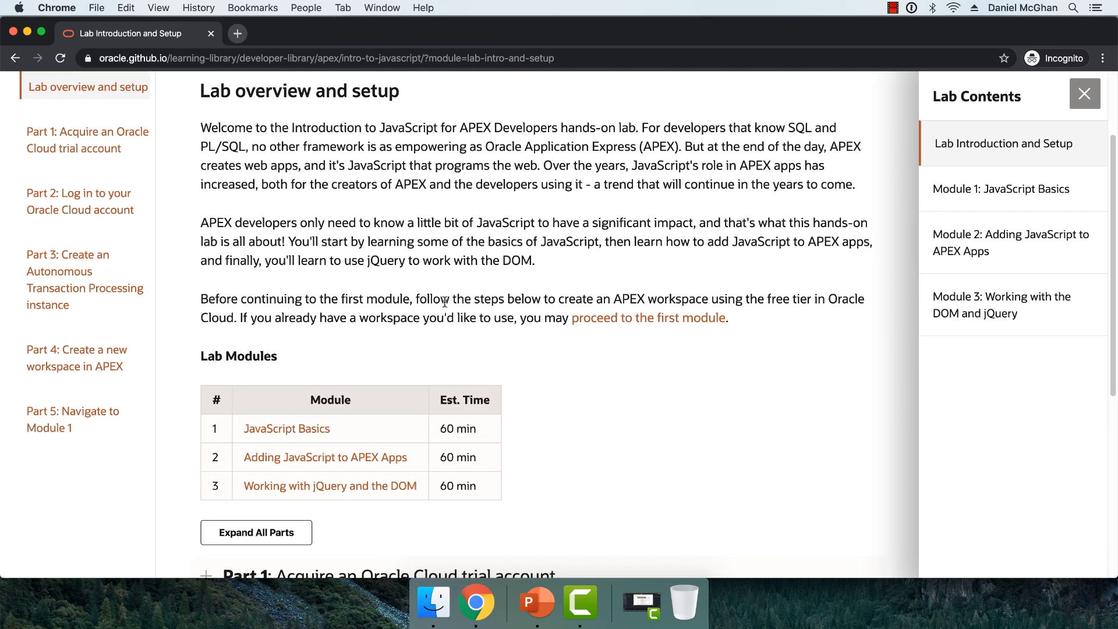
mouse_move(103, 179)
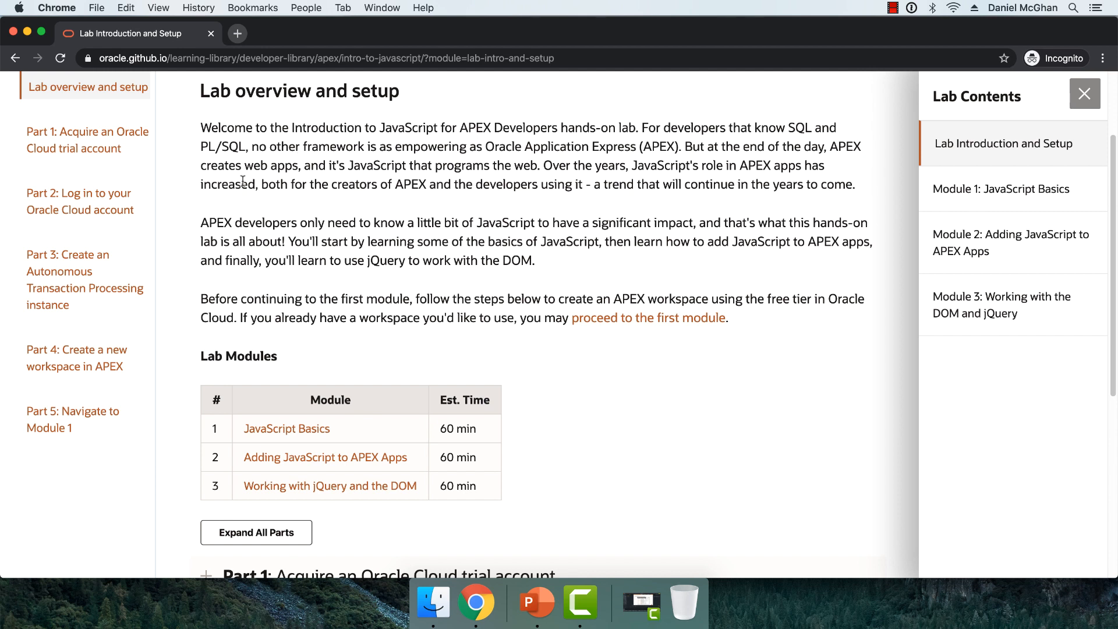
mouse_move(69, 305)
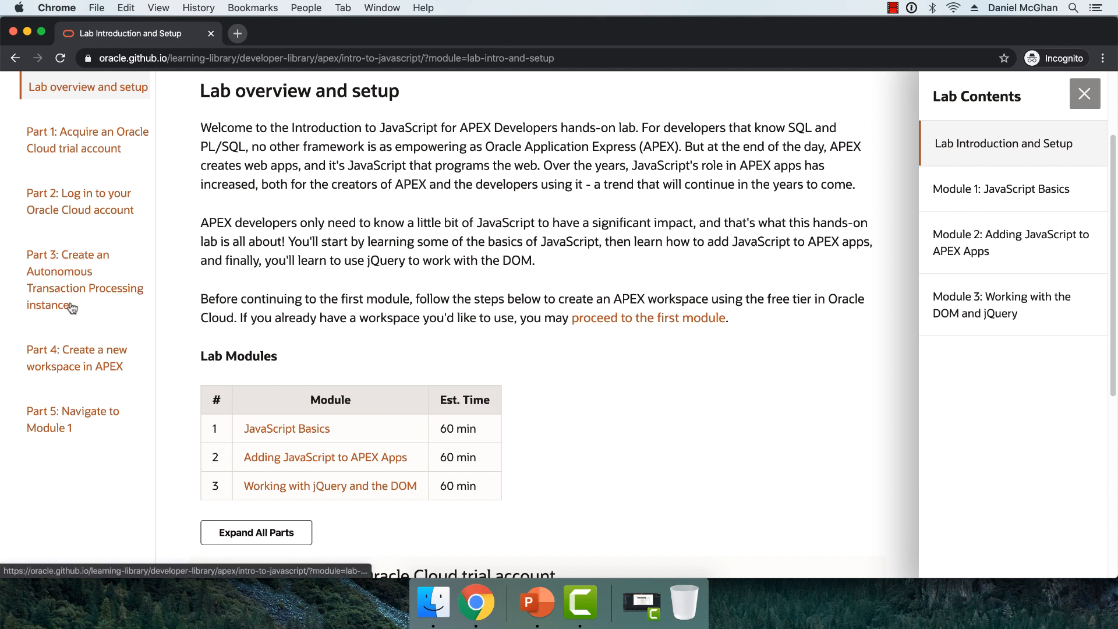
mouse_move(79, 361)
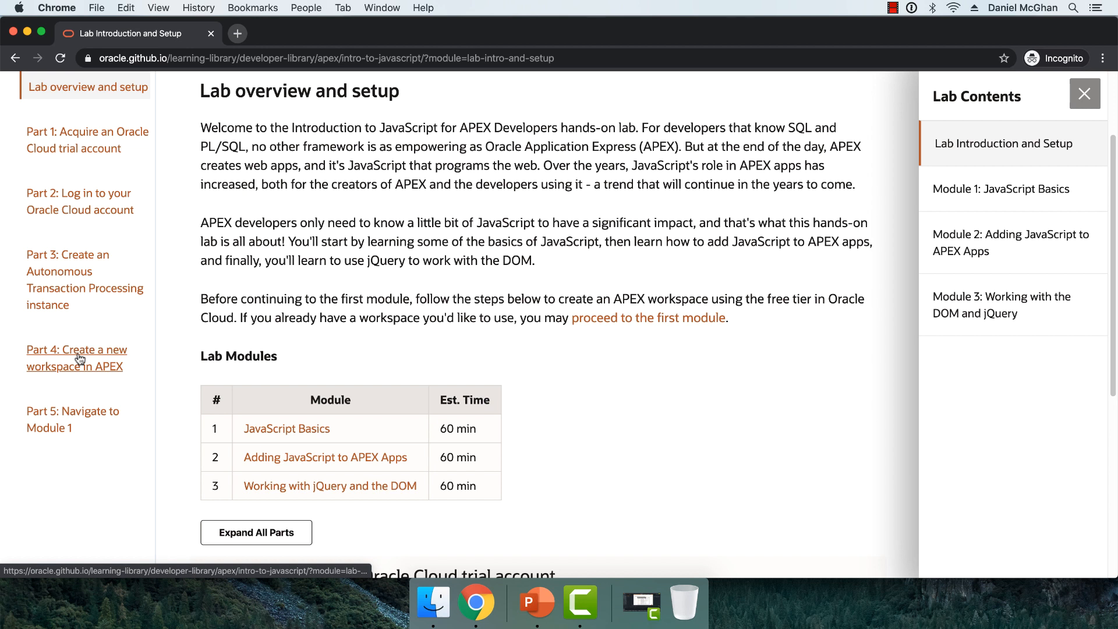
mouse_move(156, 398)
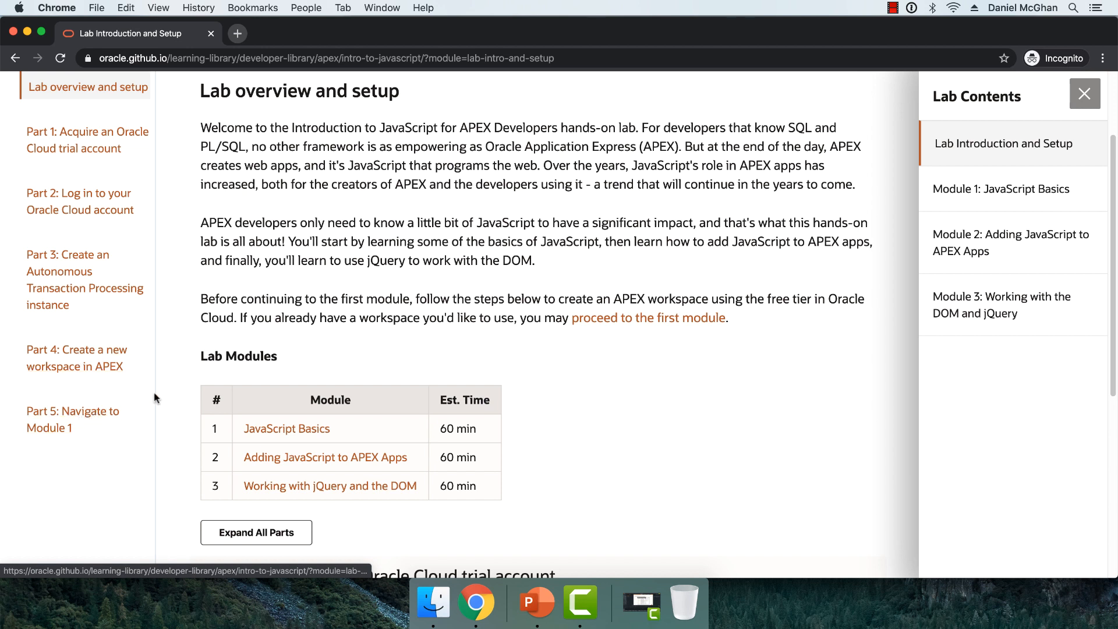